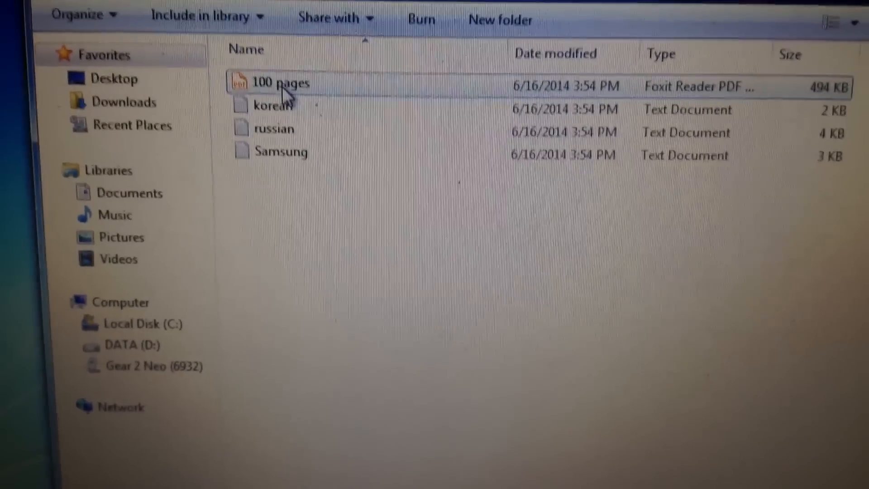
Open 100 pages.pdf from the PC folder to view it in the reader
click(277, 86)
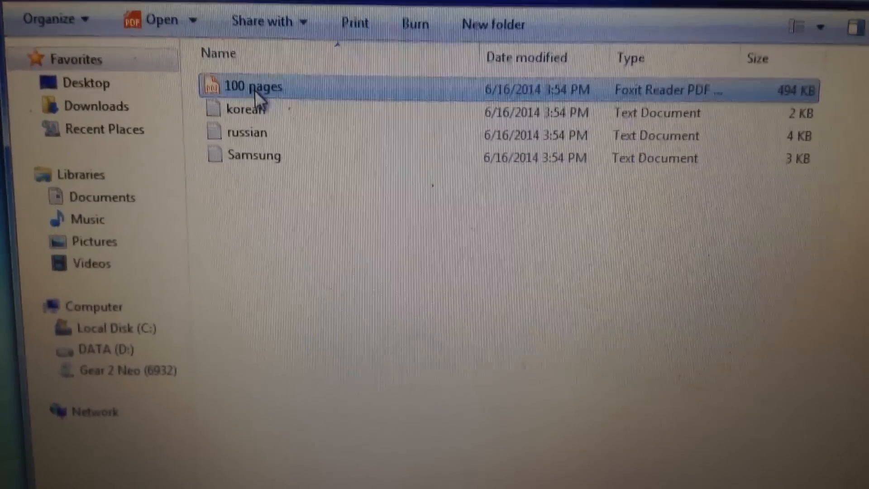
double_click(252, 87)
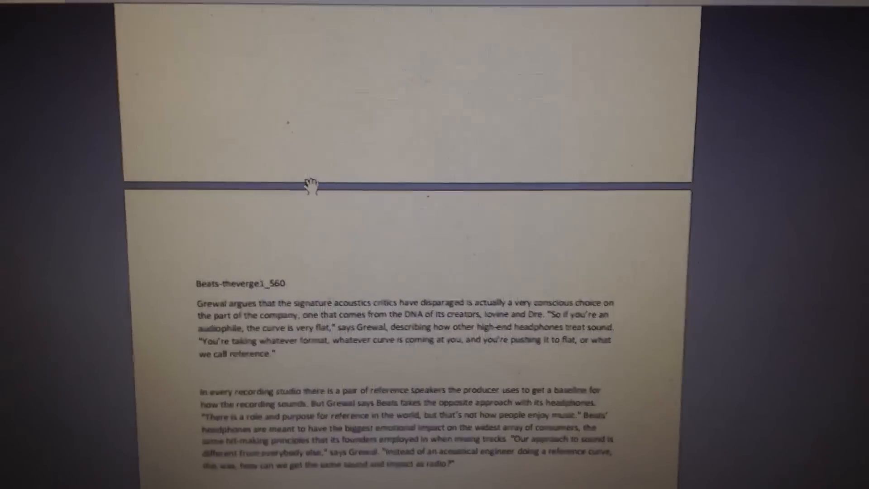
scroll(down, 3)
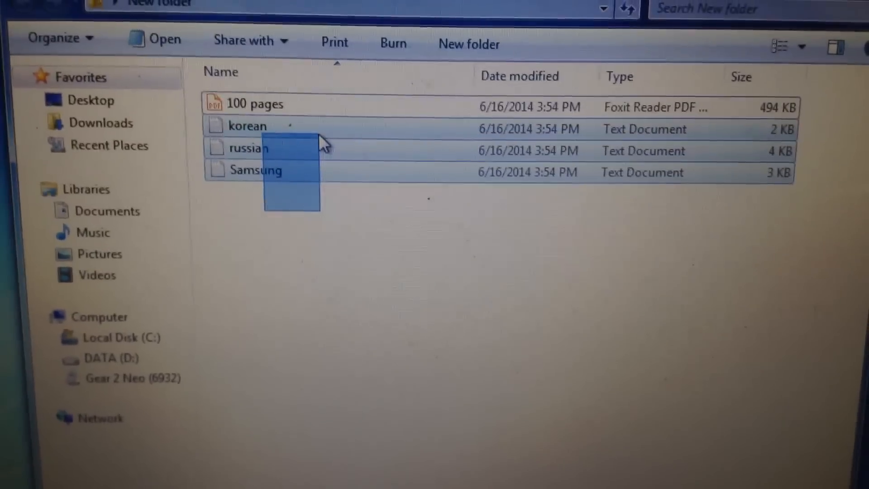
Select the 100 pages PDF and the korean, russian and Samsung text files and copy them
click(321, 224)
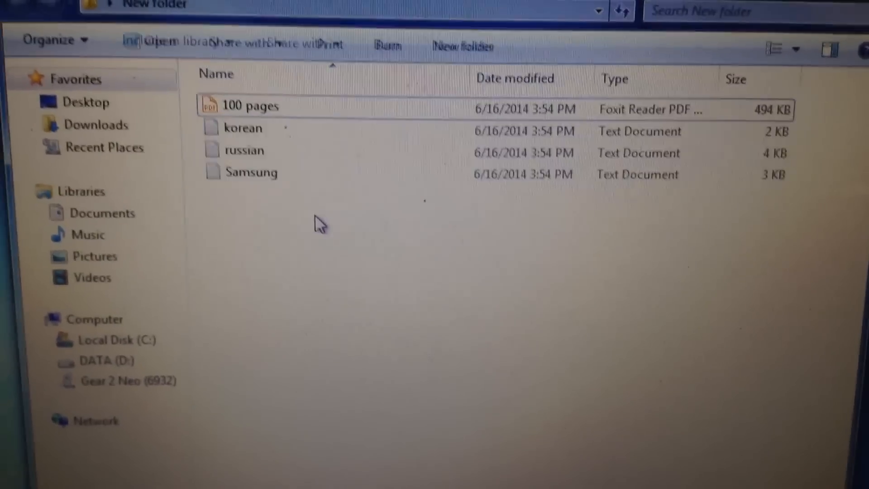
click(249, 174)
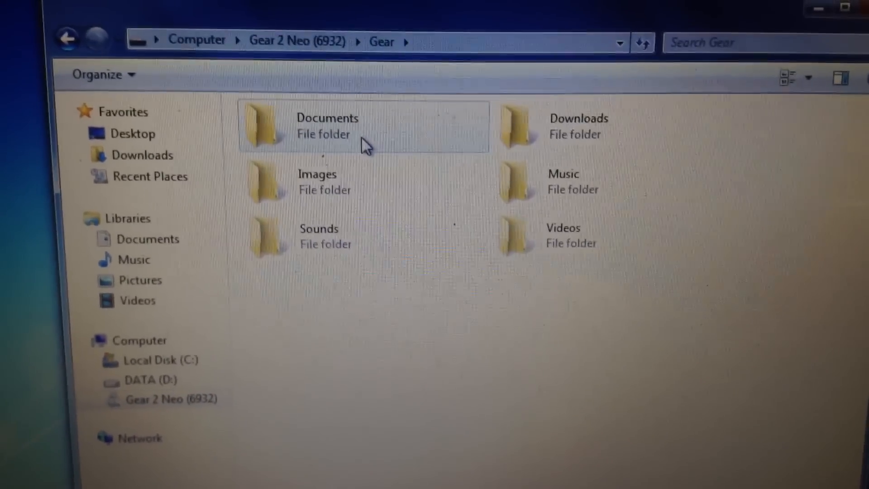
mouse_move(333, 122)
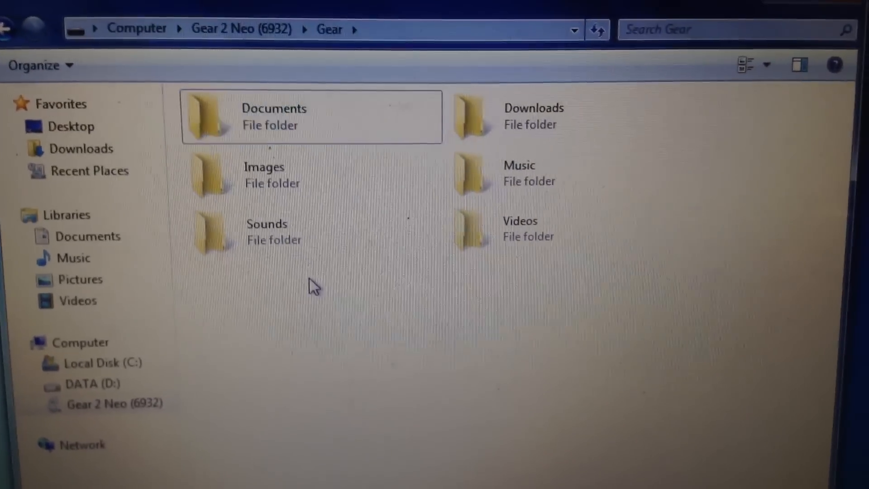
Paste the copied files into the Gear 2 Neo's Documents folder
right_click(310, 285)
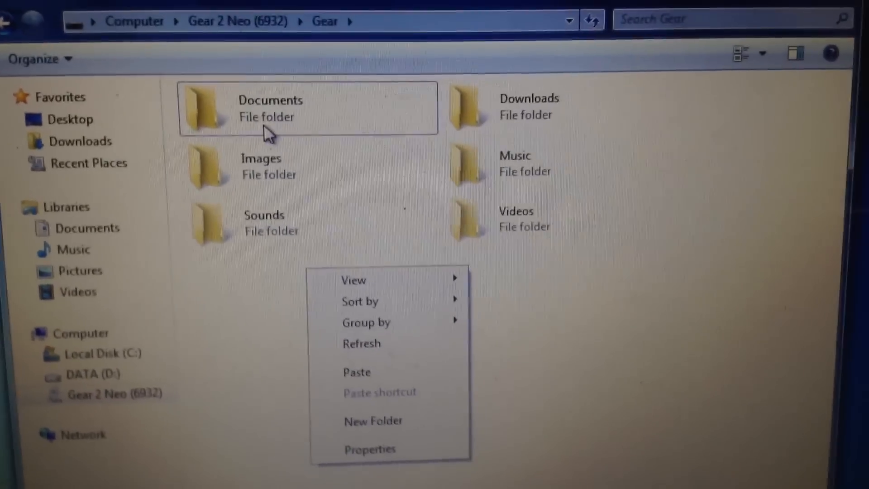
double_click(271, 108)
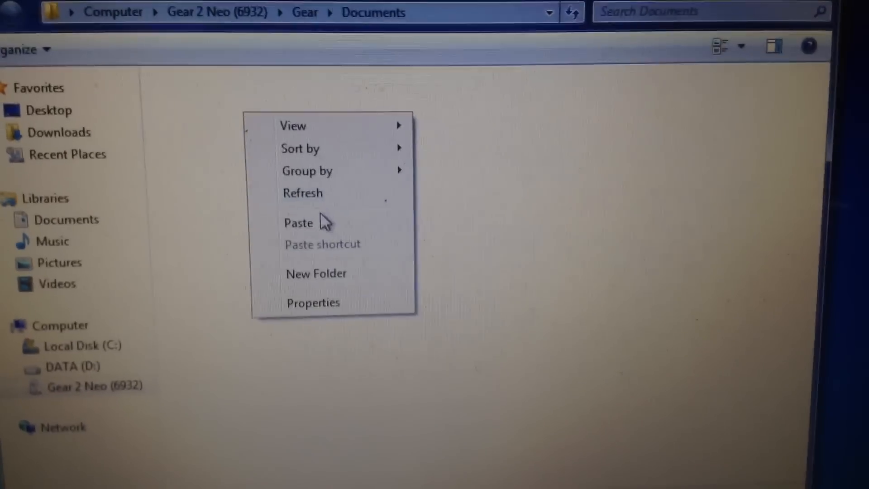
click(299, 223)
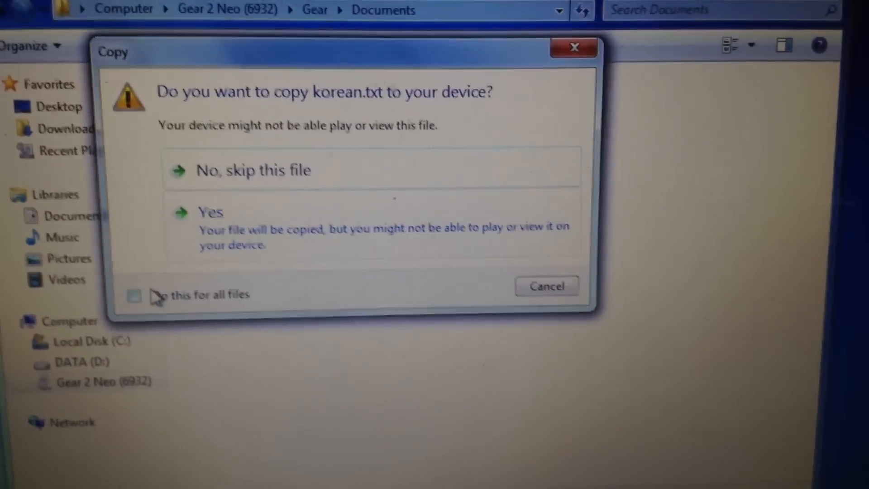